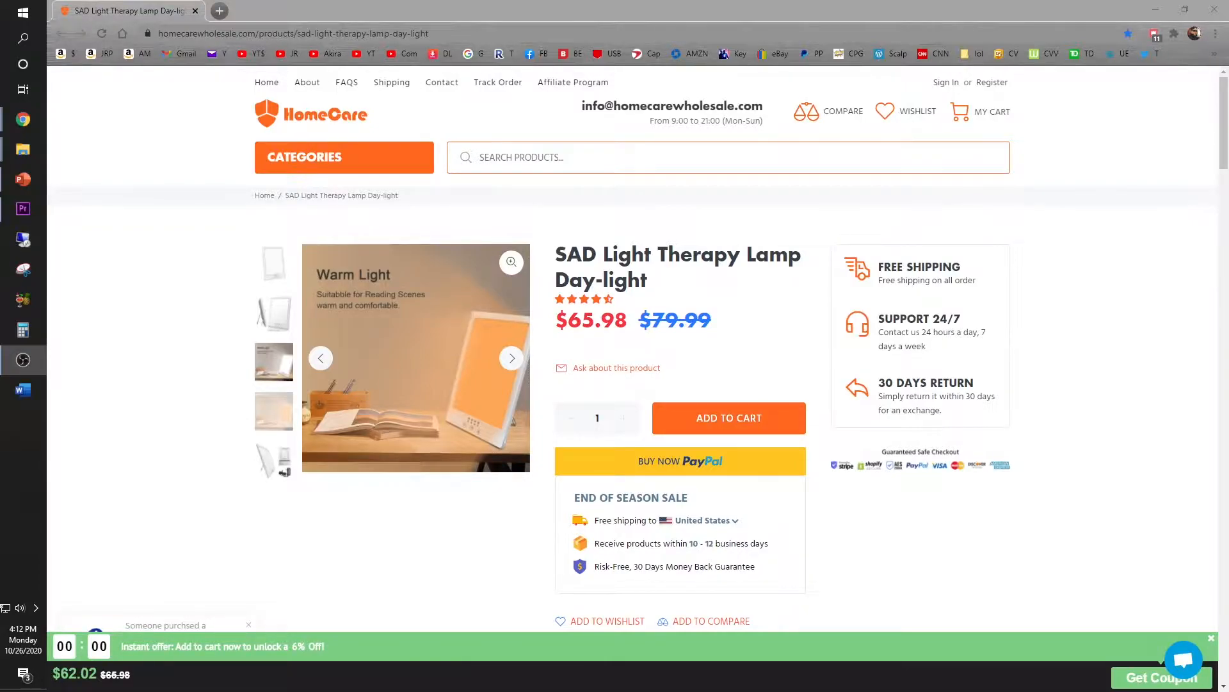
mouse_move(985, 600)
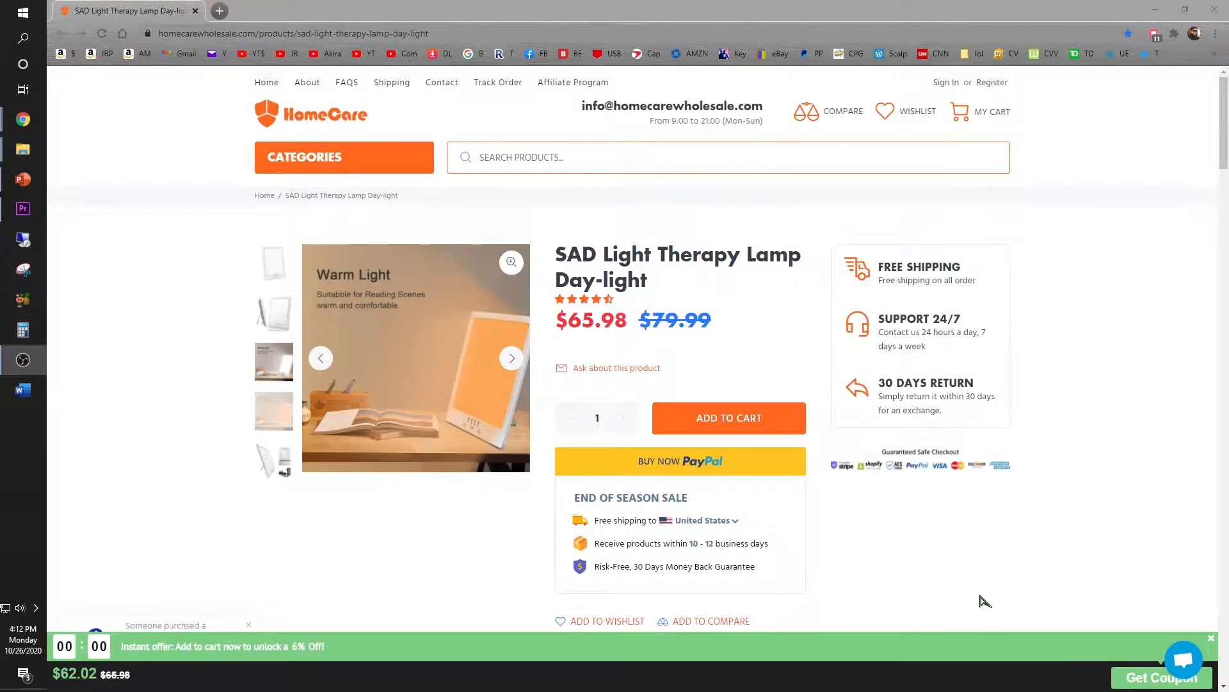
mouse_move(1024, 548)
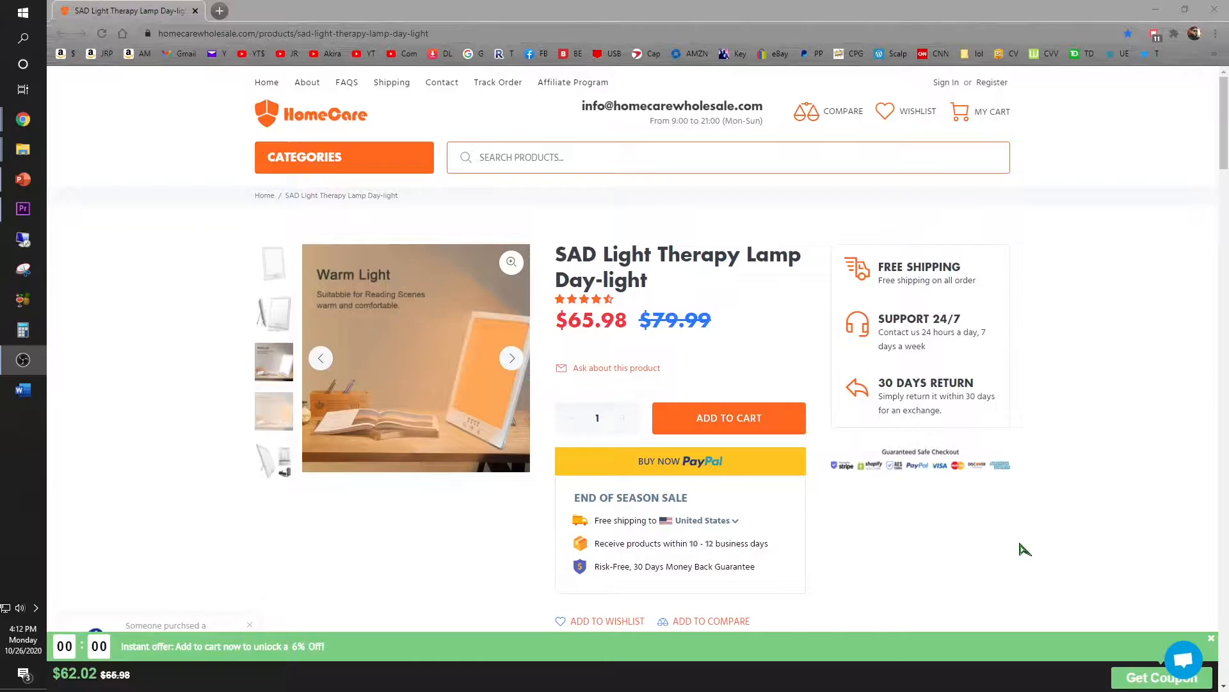
mouse_move(944, 543)
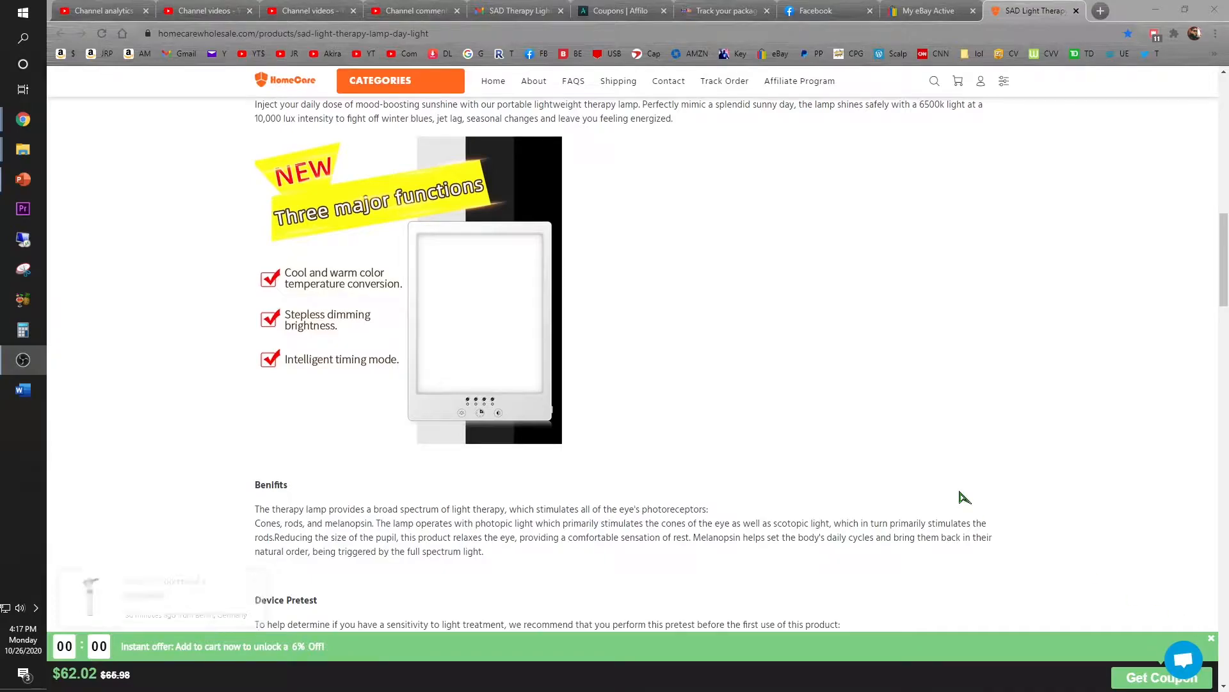
mouse_move(862, 579)
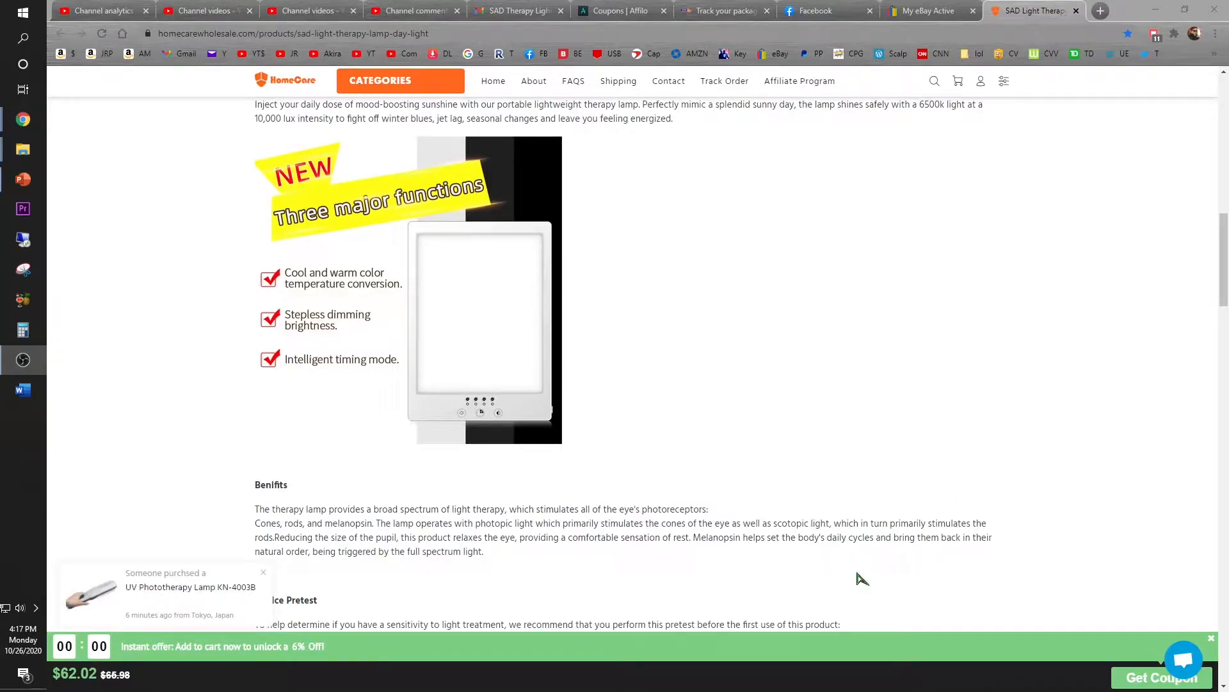
mouse_move(721, 439)
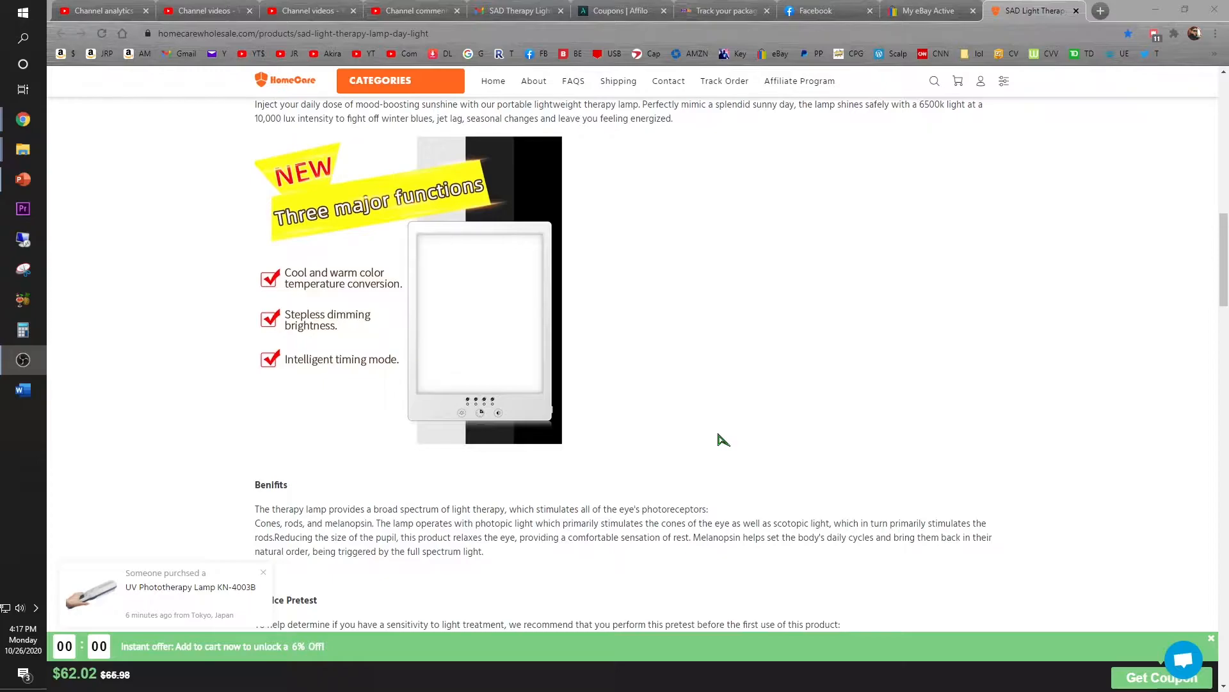